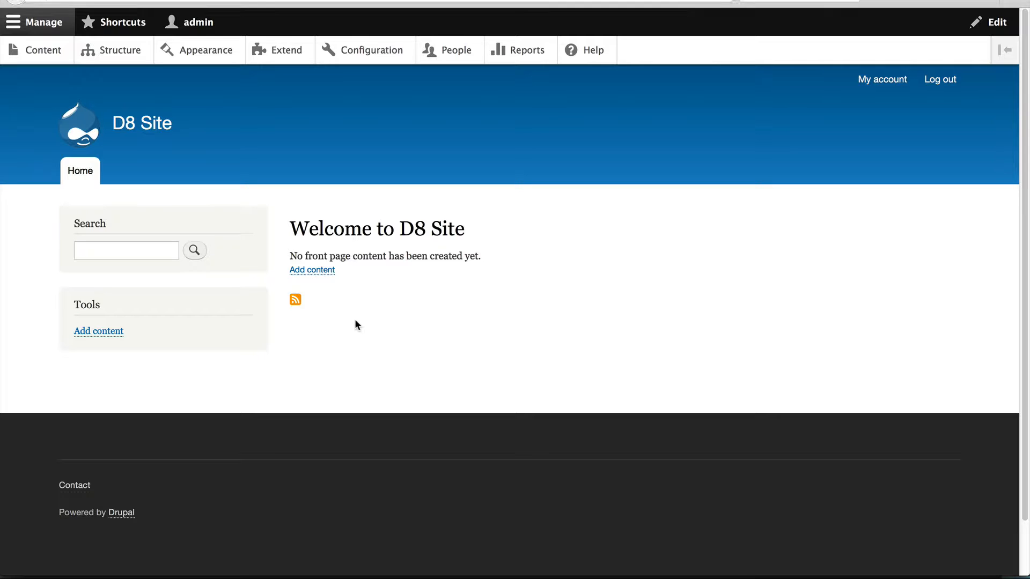
{"action": "mouse_move", "coordinate": [120, 50]}
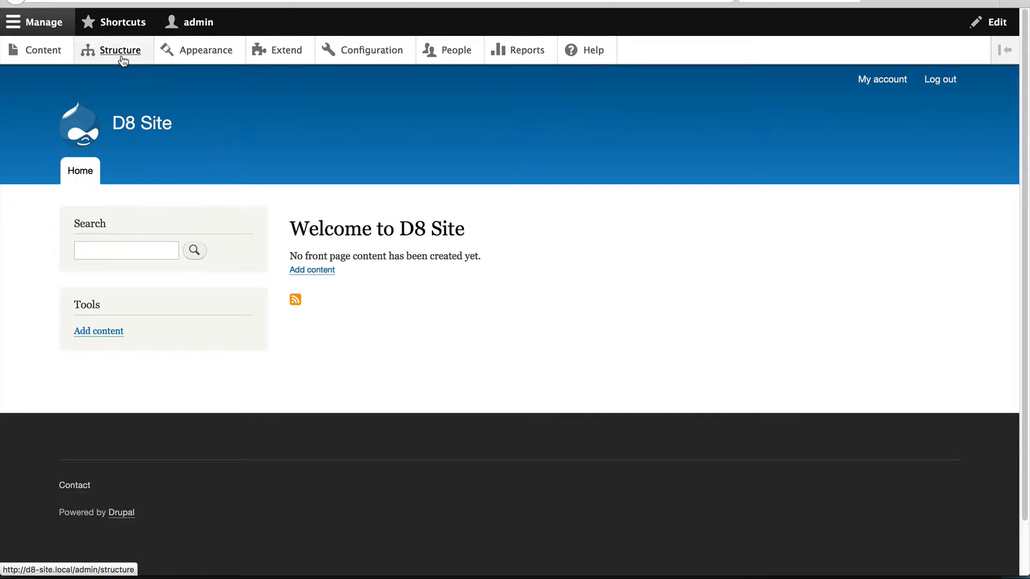
Reach the Block layout page from the Structure menu
{"action": "left_click", "coordinate": [120, 50]}
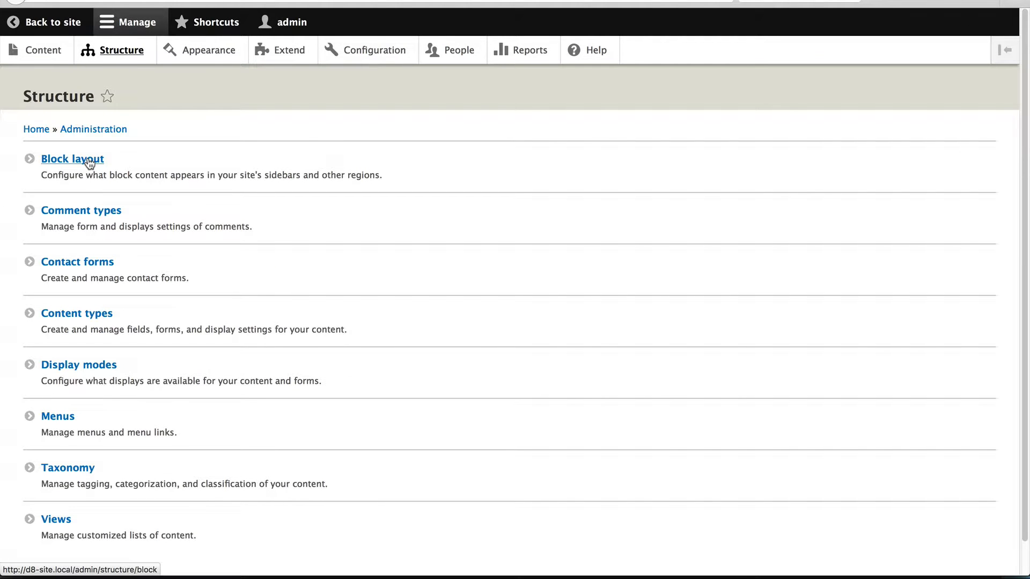
{"action": "left_click", "coordinate": [72, 159]}
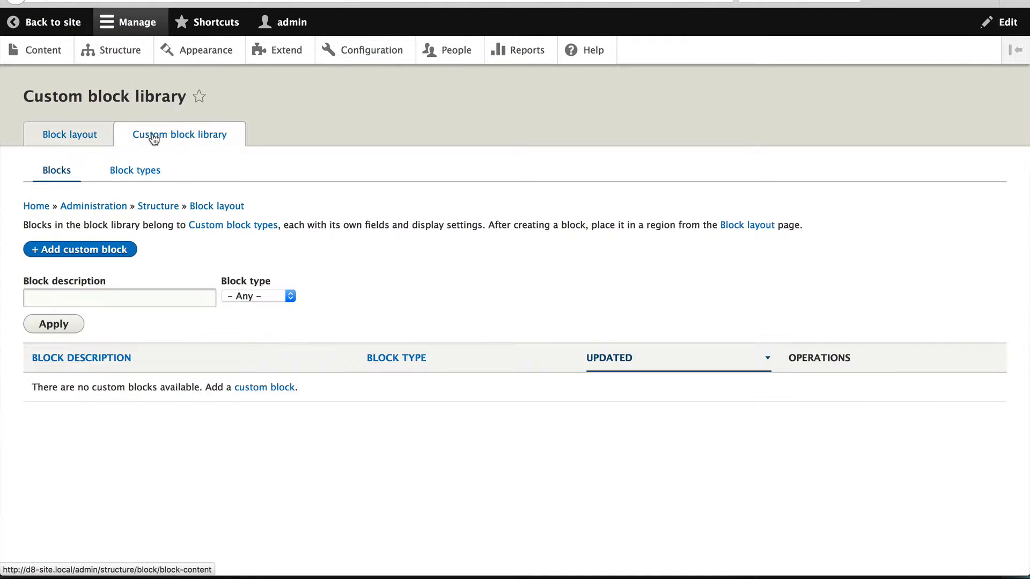
{"action": "mouse_move", "coordinate": [79, 248]}
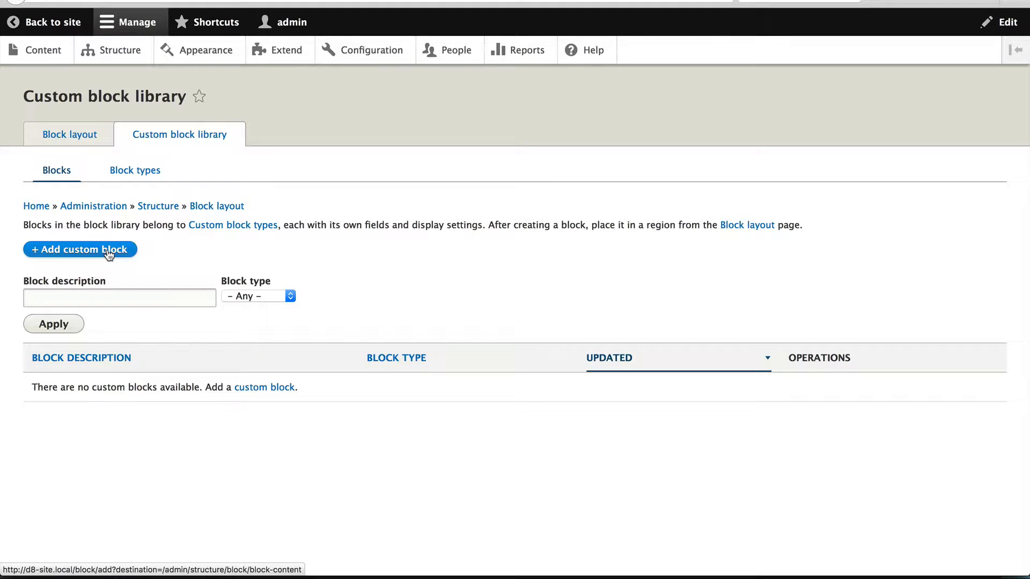
{"action": "left_click", "coordinate": [79, 250]}
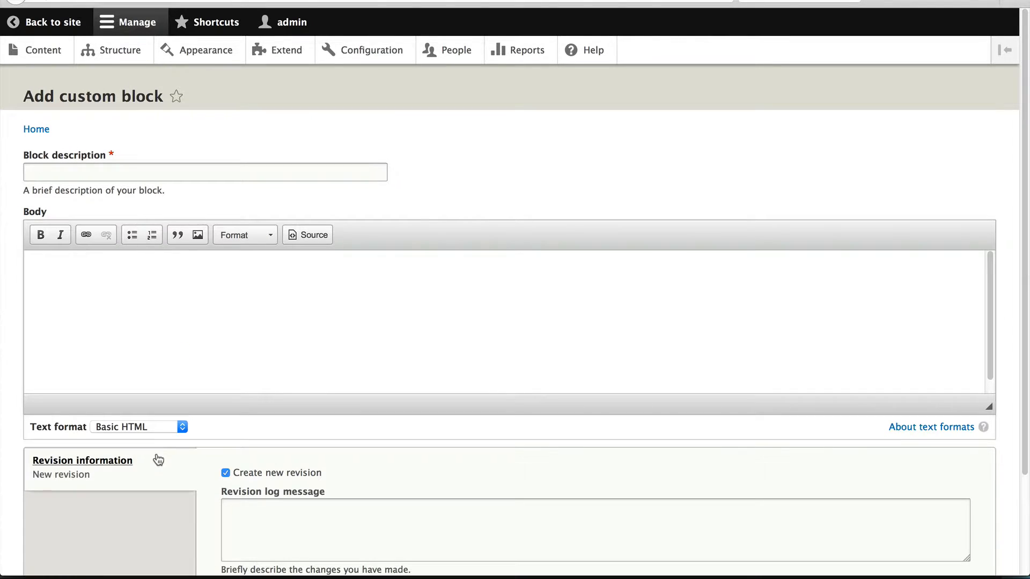
{"action": "mouse_move", "coordinate": [82, 460]}
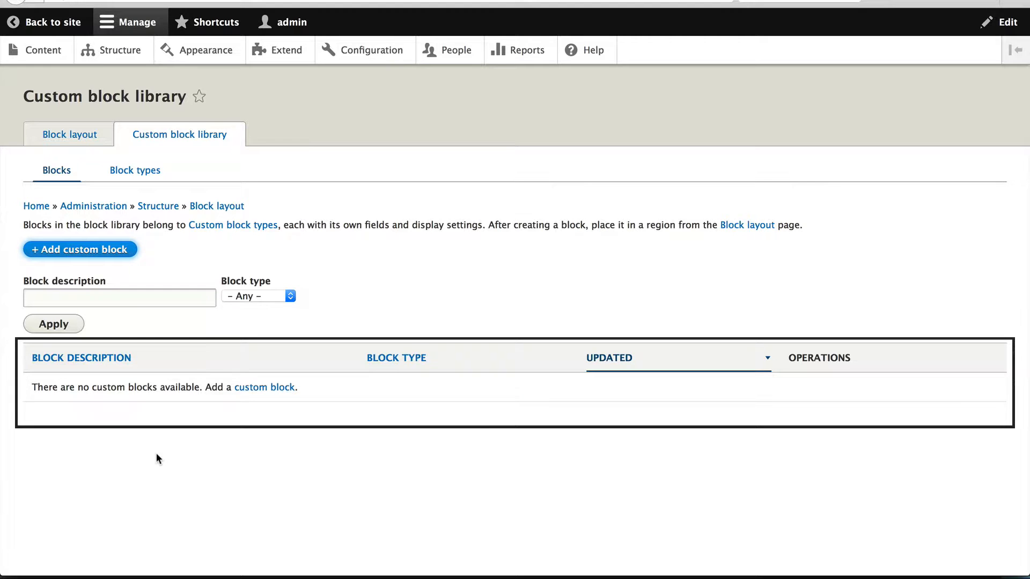
{"action": "mouse_move", "coordinate": [135, 170]}
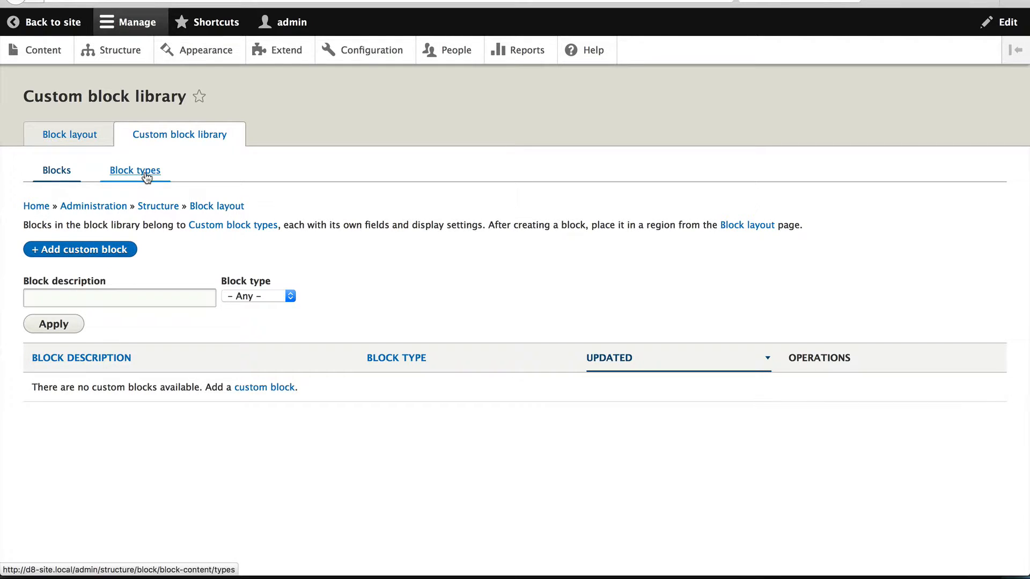
View the Block types list, which holds only the Basic block type
{"action": "left_click", "coordinate": [135, 170]}
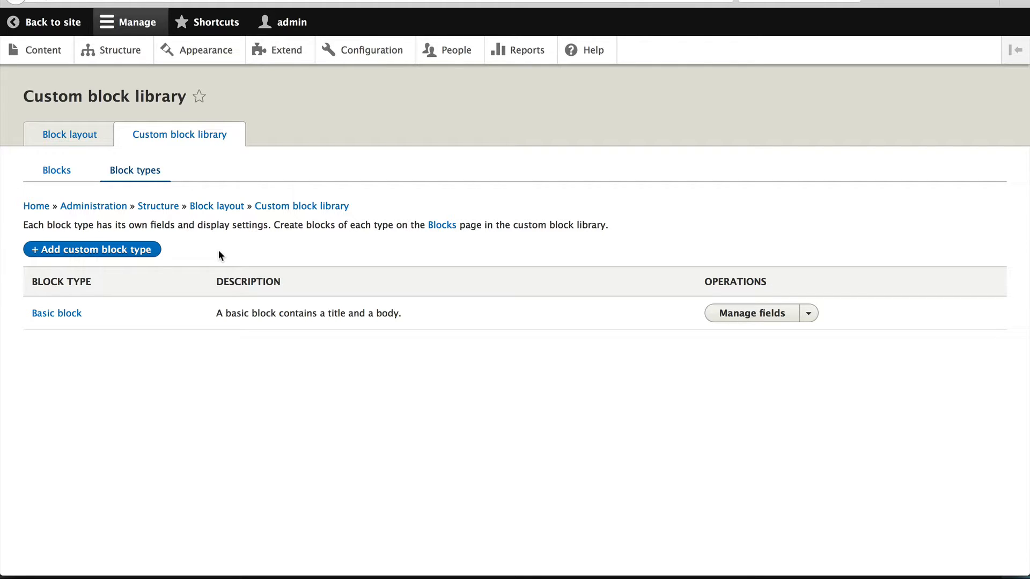
{"action": "key", "text": "F12"}
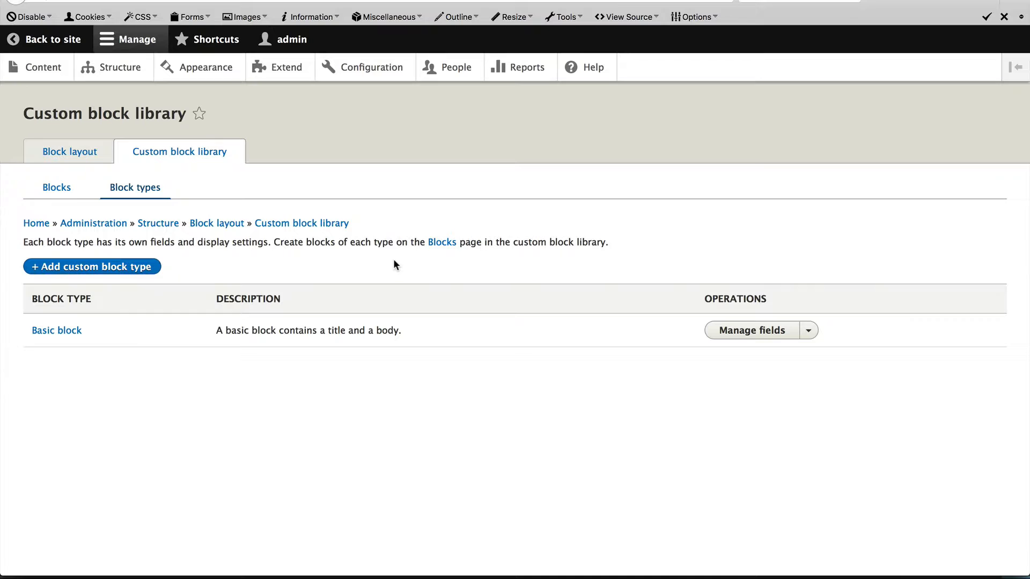
{"action": "mouse_move", "coordinate": [388, 266]}
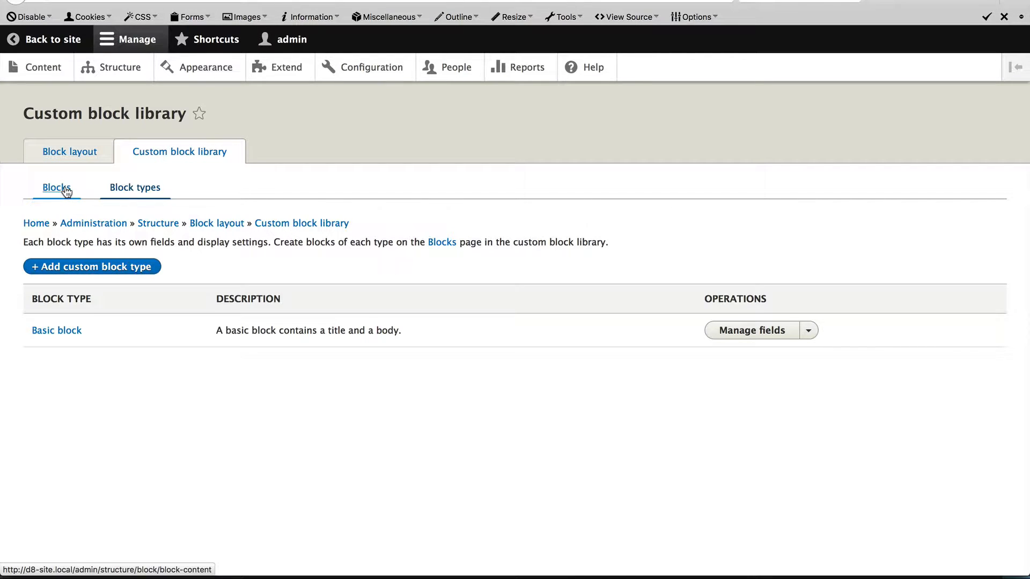
Start a new custom block with description 'Footer'
{"action": "left_click", "coordinate": [56, 187]}
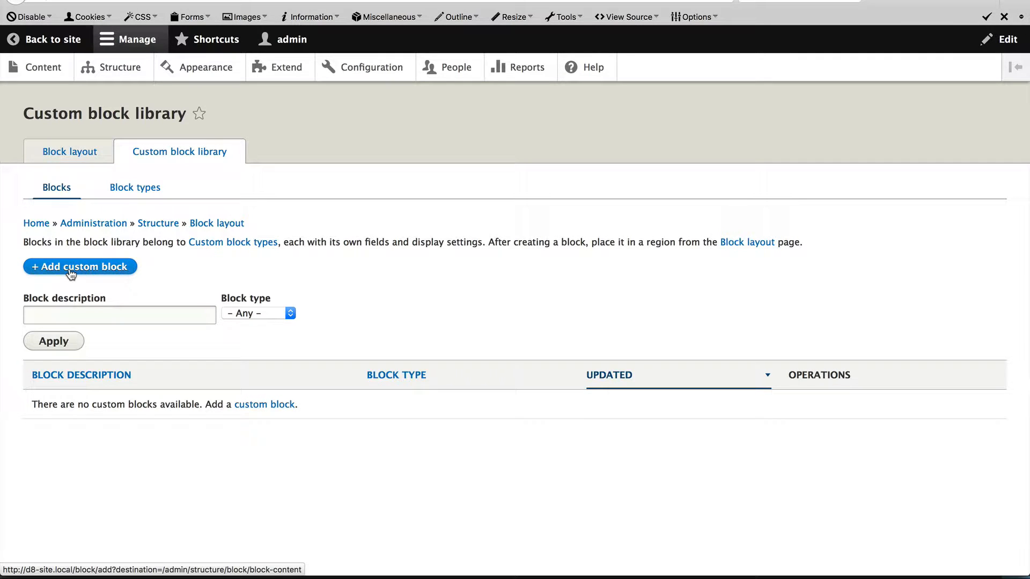
{"action": "left_click", "coordinate": [81, 267]}
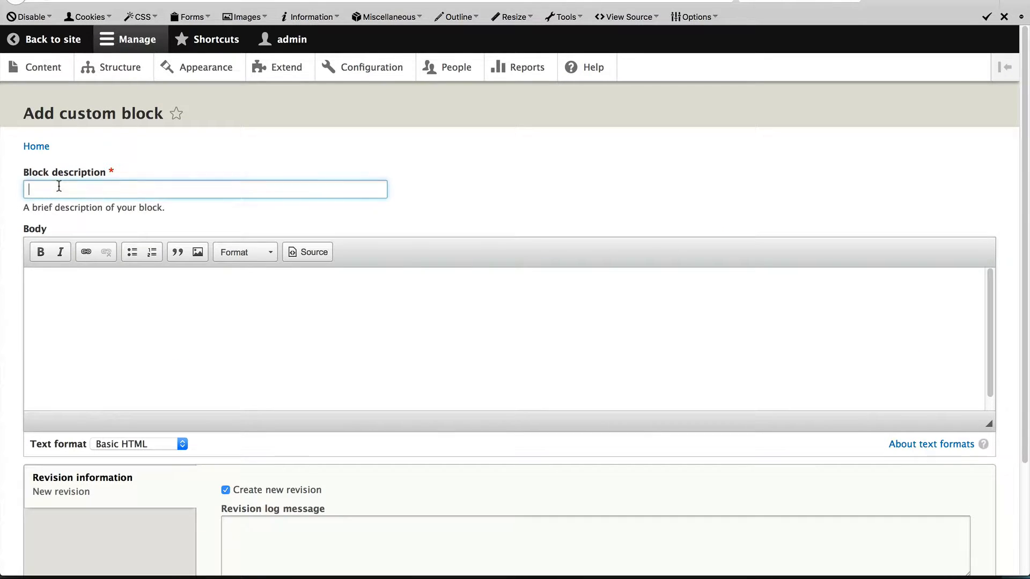
{"action": "type", "text": "F"}
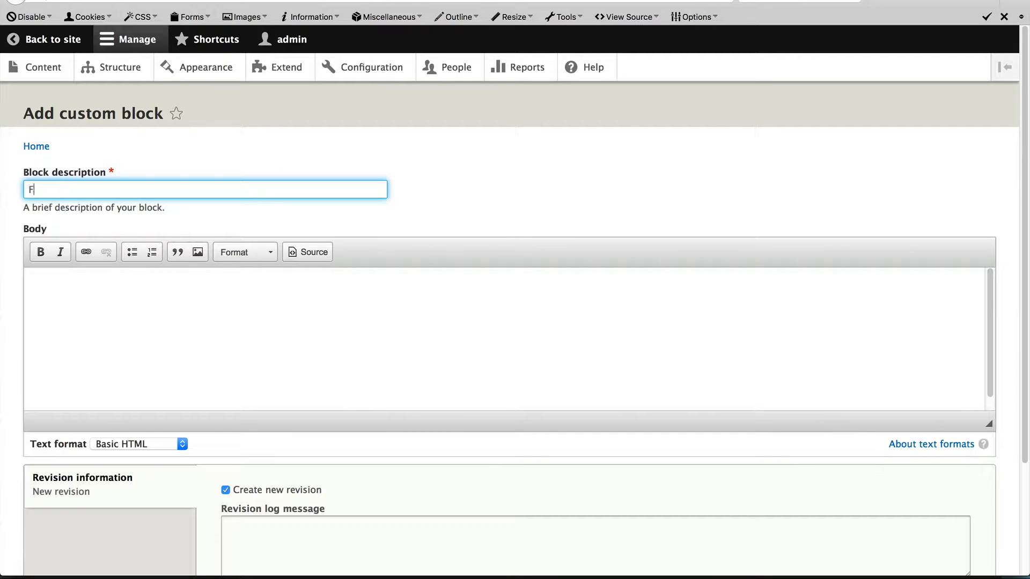
{"action": "type", "text": "ooter"}
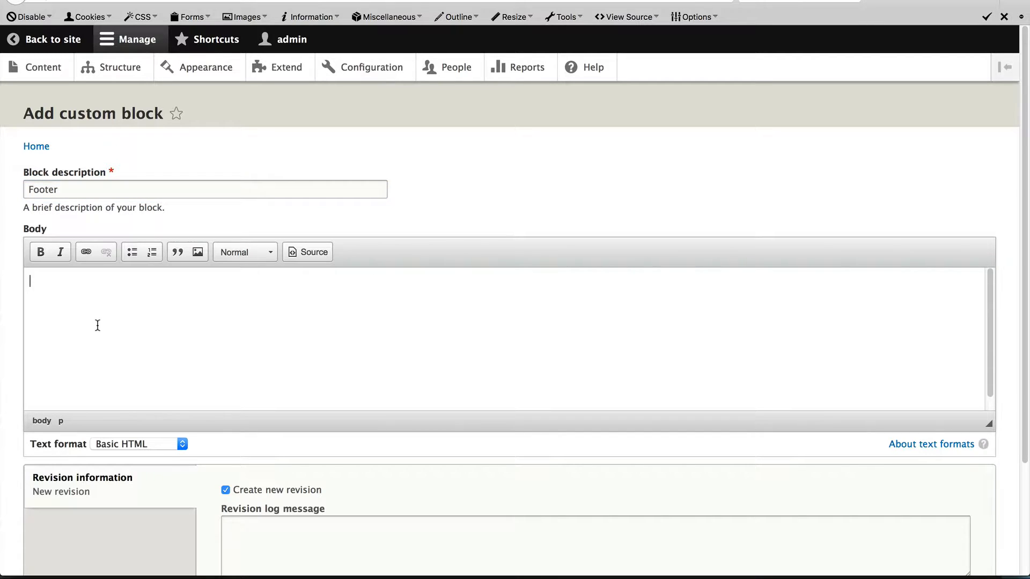
Fill the body with the 'Picture removal detract earnest...' disclaimer paragraph and save the block
{"action": "type", "text": "Picture removal detract earnest is by. Esteems met joy attempt way clothes yet demesne tedious. Replying an marianne do it an entrance advanced. Two dare say play when hold. Required bringing me material stanhill jointure is as he. Mutual indeed yet her living result matter him bed whence."}
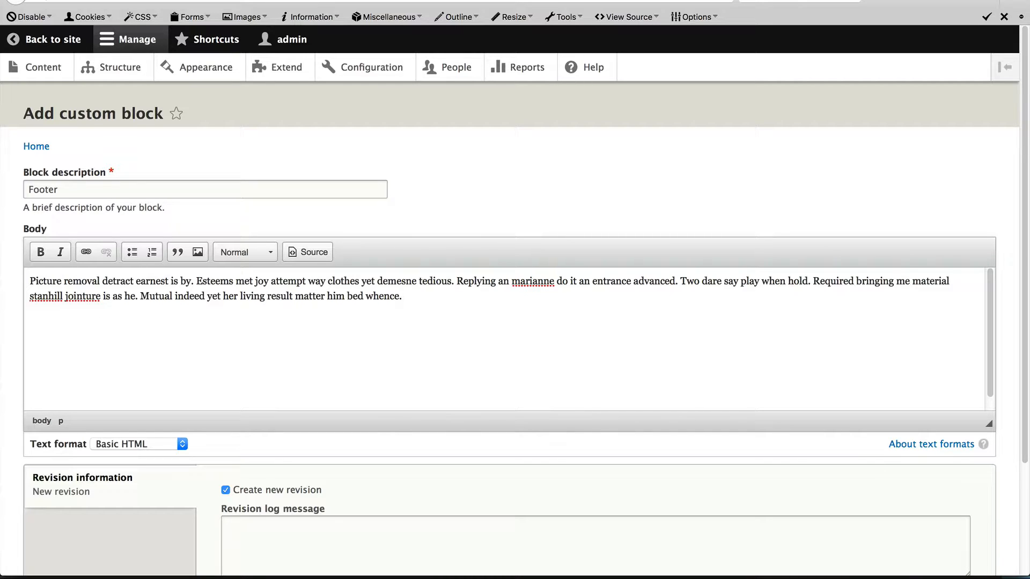
{"action": "scroll", "scroll_direction": "down", "scroll_amount": 3}
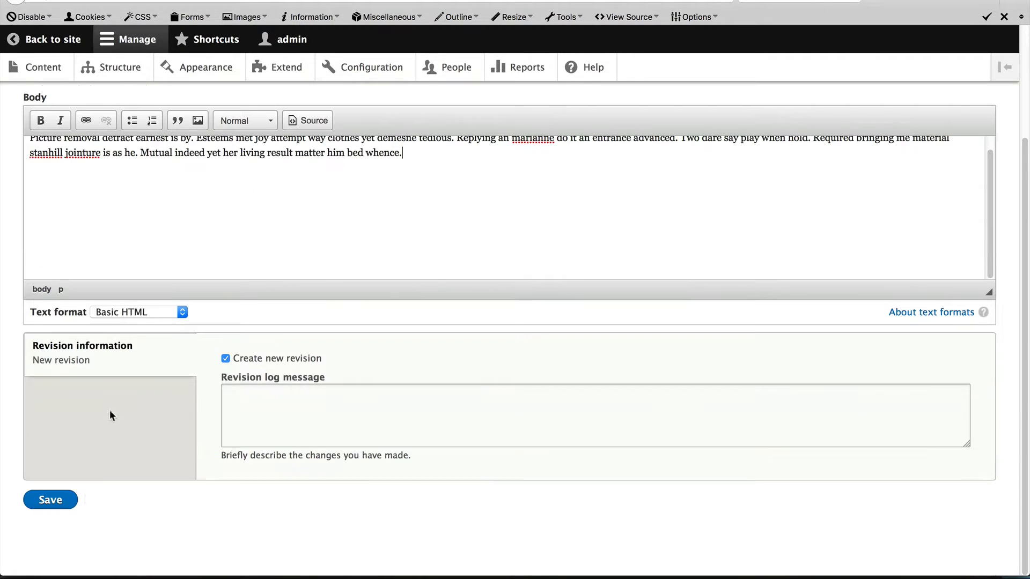
{"action": "left_click", "coordinate": [51, 500]}
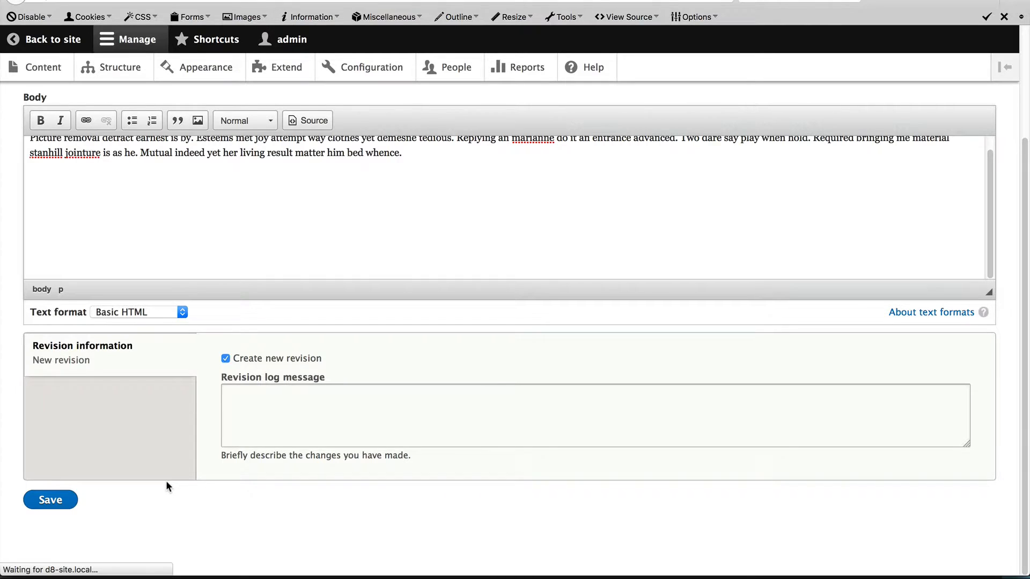
{"action": "left_click", "coordinate": [50, 500]}
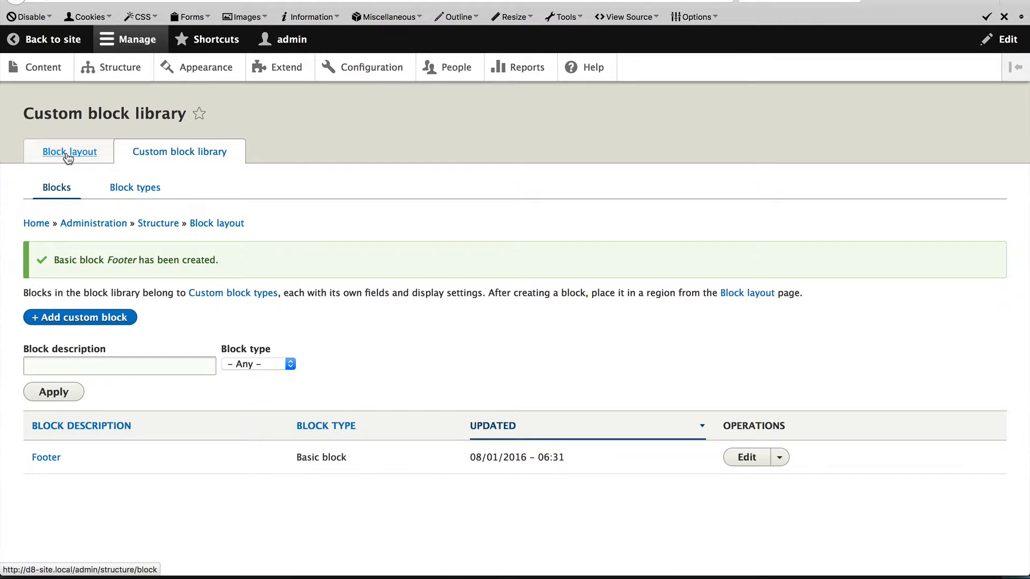
Demonstrate Bartik's block regions, including the footer regions, then exit back to Block layout
{"action": "left_click", "coordinate": [69, 152]}
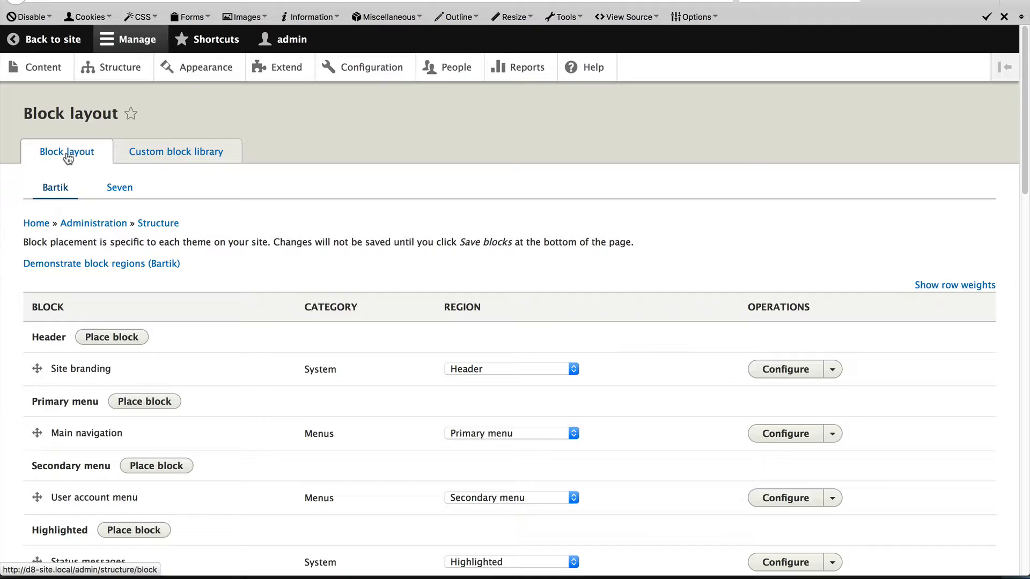
{"action": "left_click", "coordinate": [102, 264]}
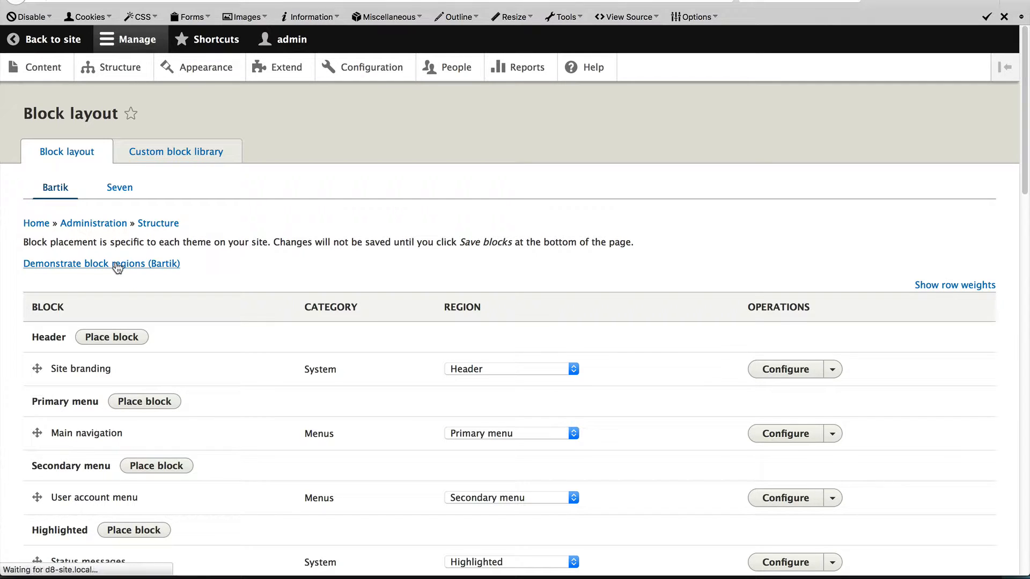
{"action": "left_click", "coordinate": [100, 264]}
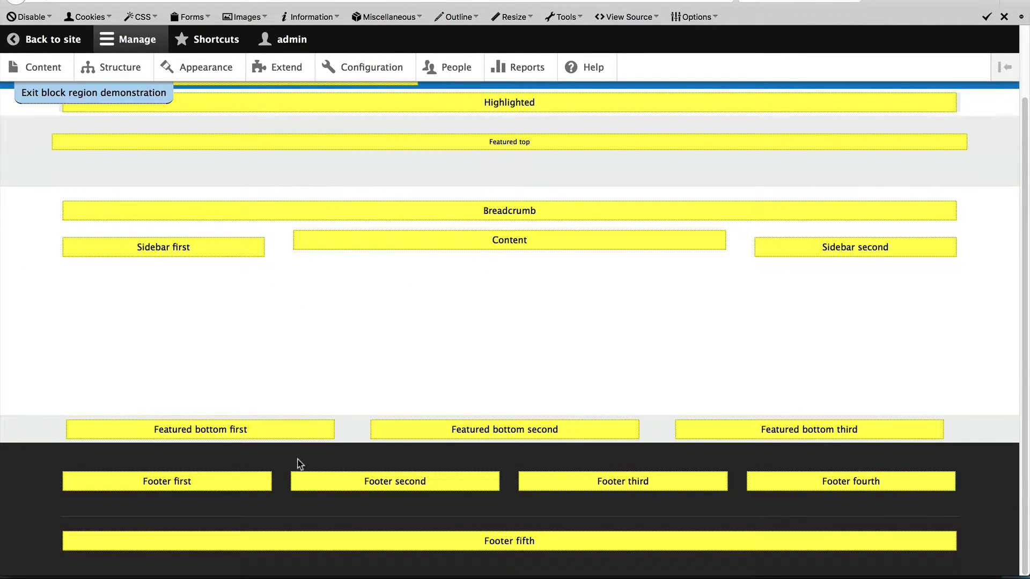
{"action": "mouse_move", "coordinate": [520, 548]}
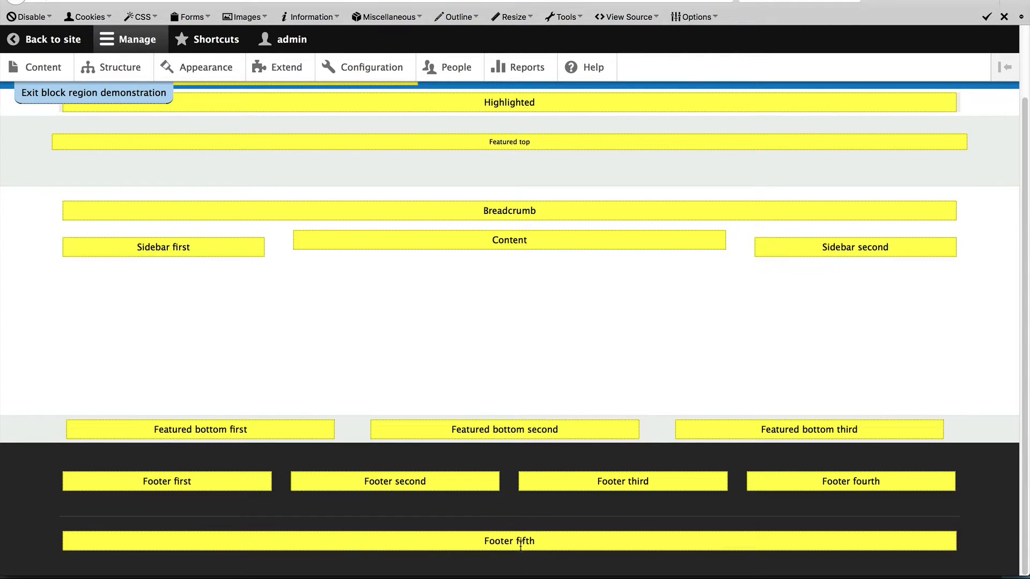
{"action": "scroll", "scroll_direction": "up", "scroll_amount": 3}
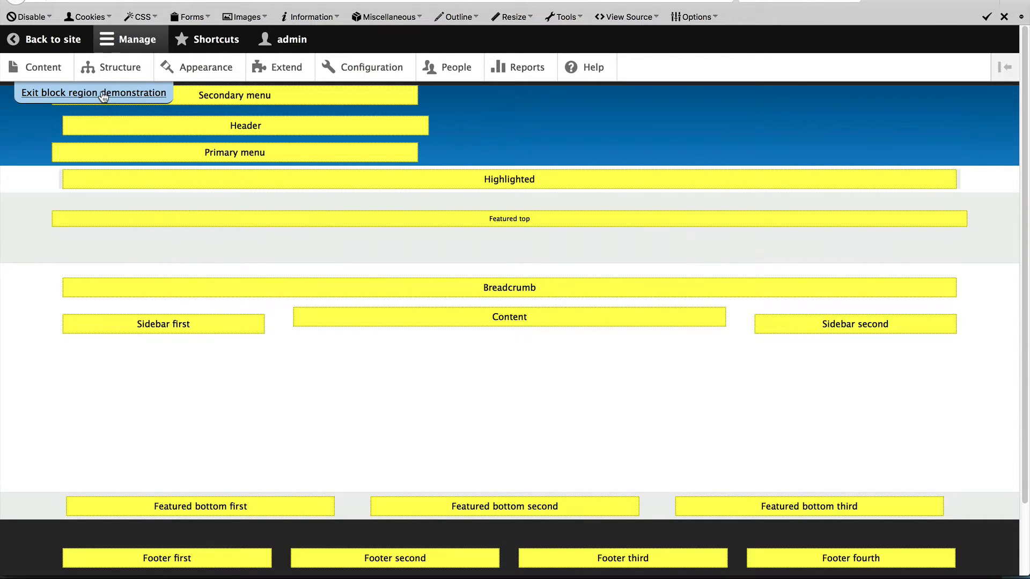
{"action": "left_click", "coordinate": [95, 92]}
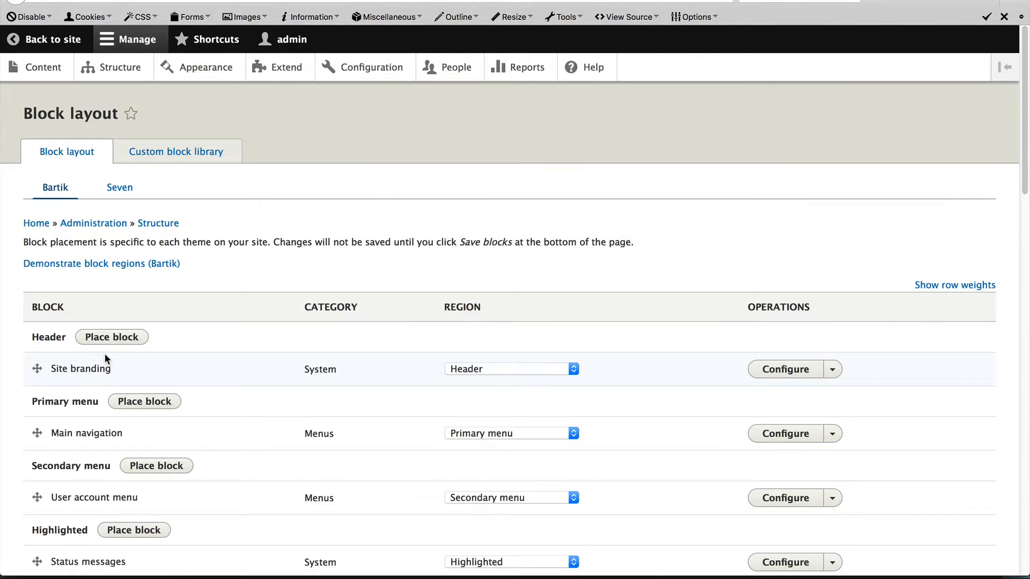
{"action": "scroll", "scroll_direction": "down", "scroll_amount": 3}
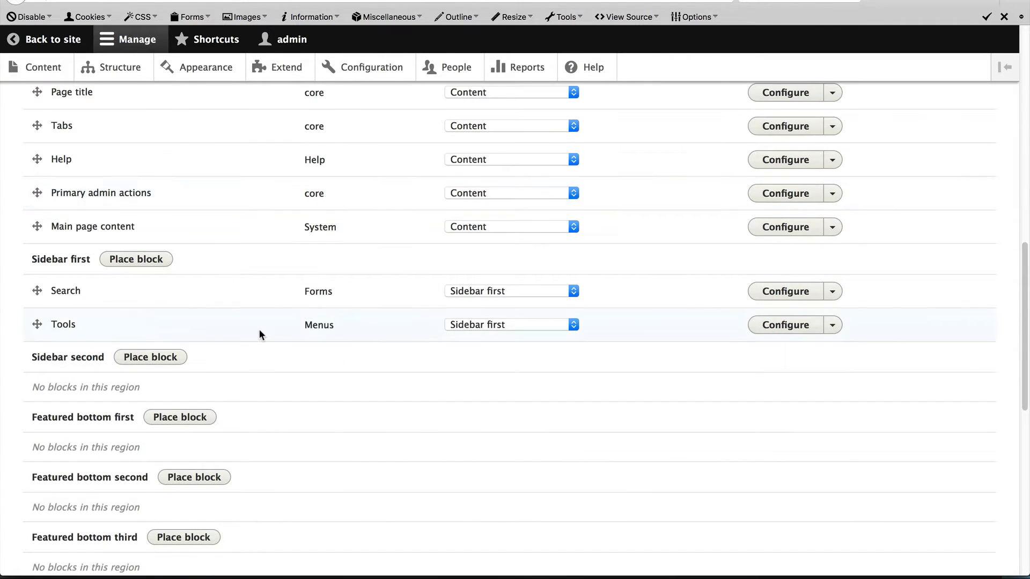
{"action": "scroll", "scroll_direction": "down", "scroll_amount": 3}
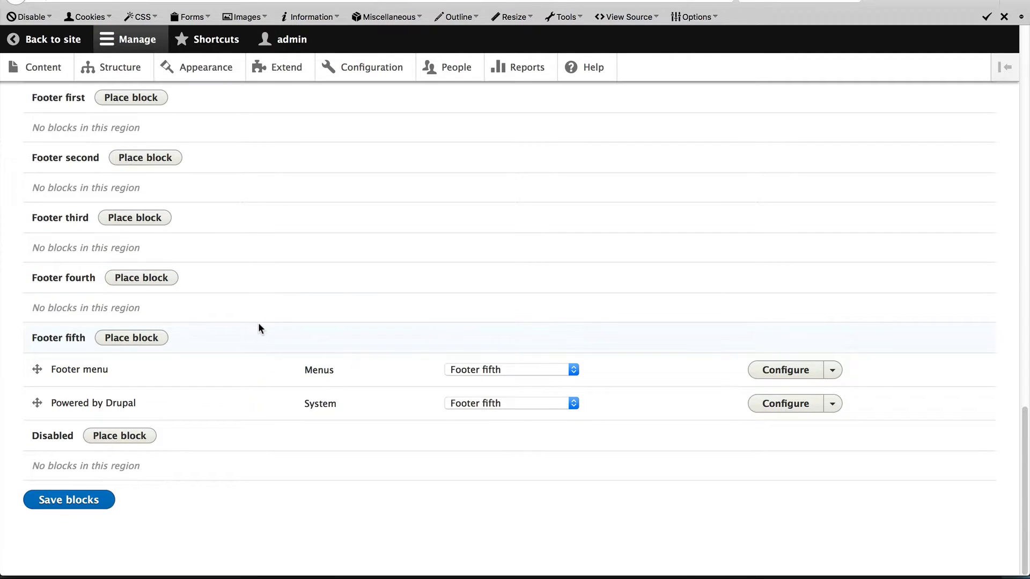
{"action": "mouse_move", "coordinate": [98, 405]}
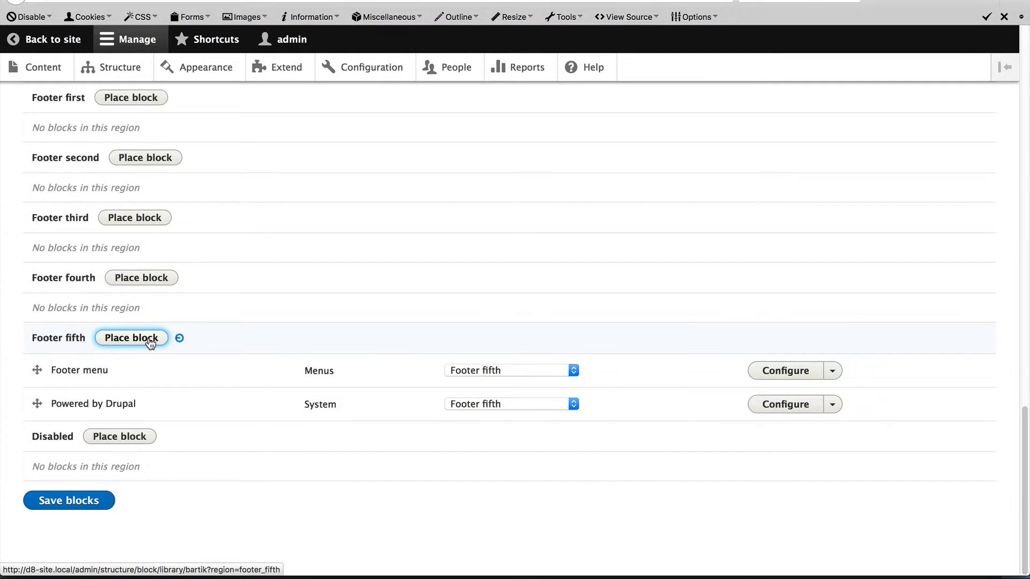
Start placing a block in the Footer fifth region
{"action": "left_click", "coordinate": [131, 338]}
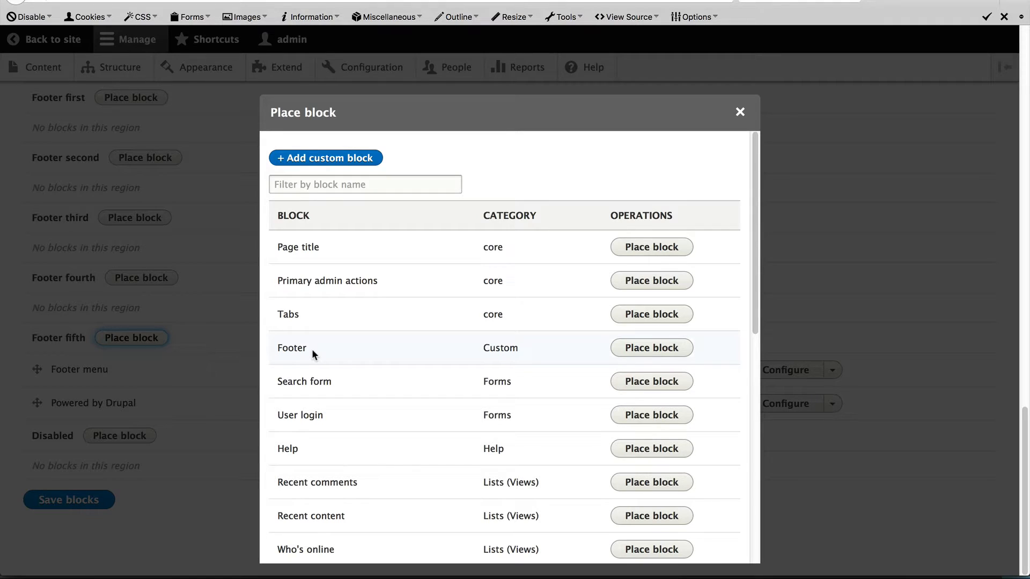
{"action": "mouse_move", "coordinate": [496, 344]}
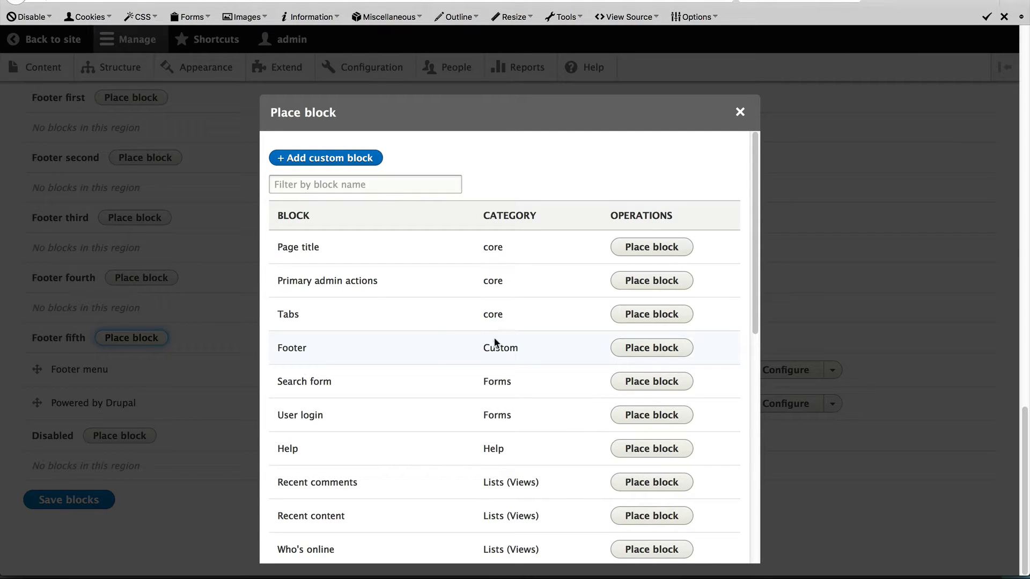
{"action": "mouse_move", "coordinate": [502, 346]}
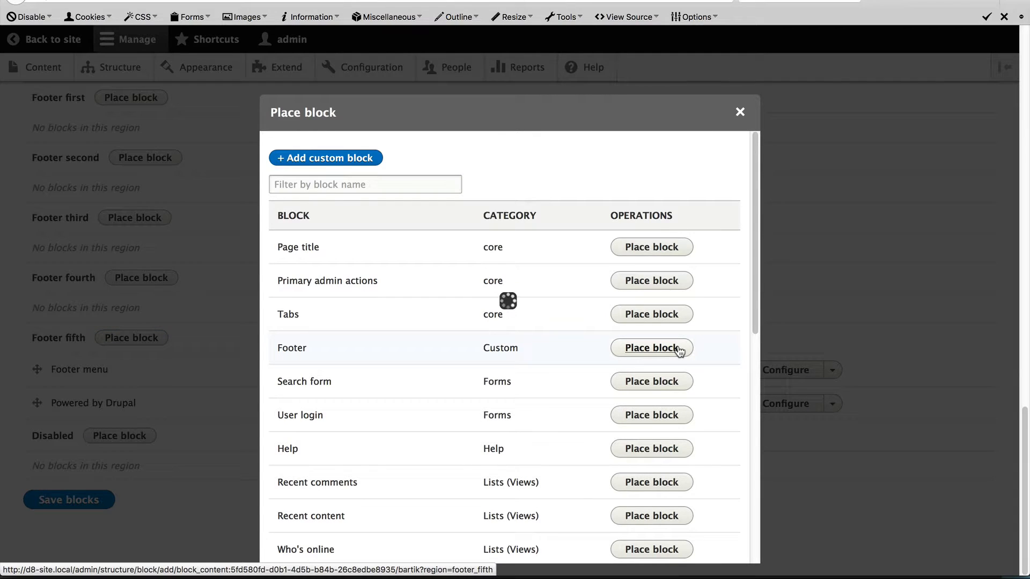
Place the custom Footer block with Display title unchecked and save its settings
{"action": "left_click", "coordinate": [650, 347]}
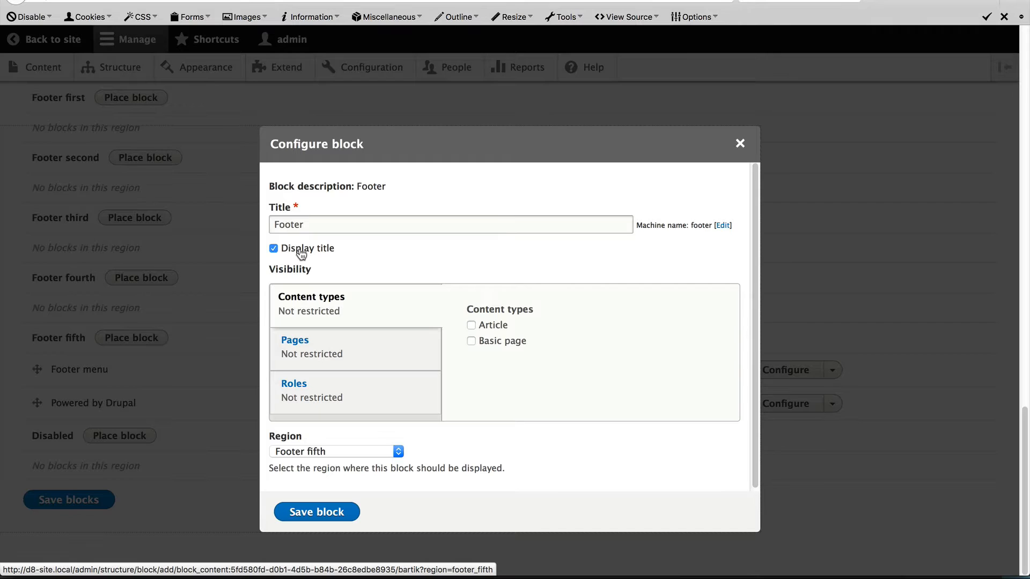
{"action": "left_click", "coordinate": [274, 248]}
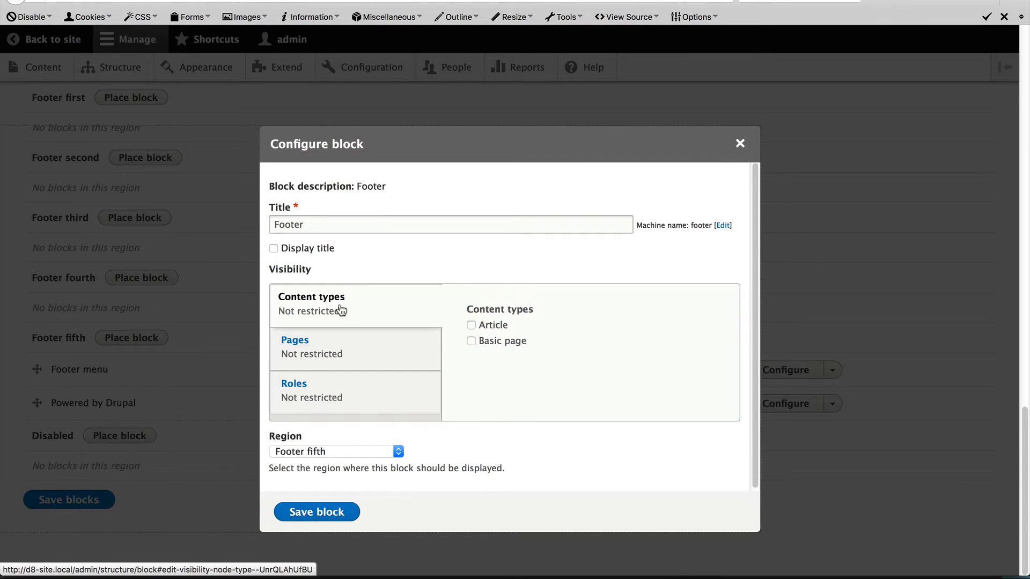
{"action": "mouse_move", "coordinate": [452, 268]}
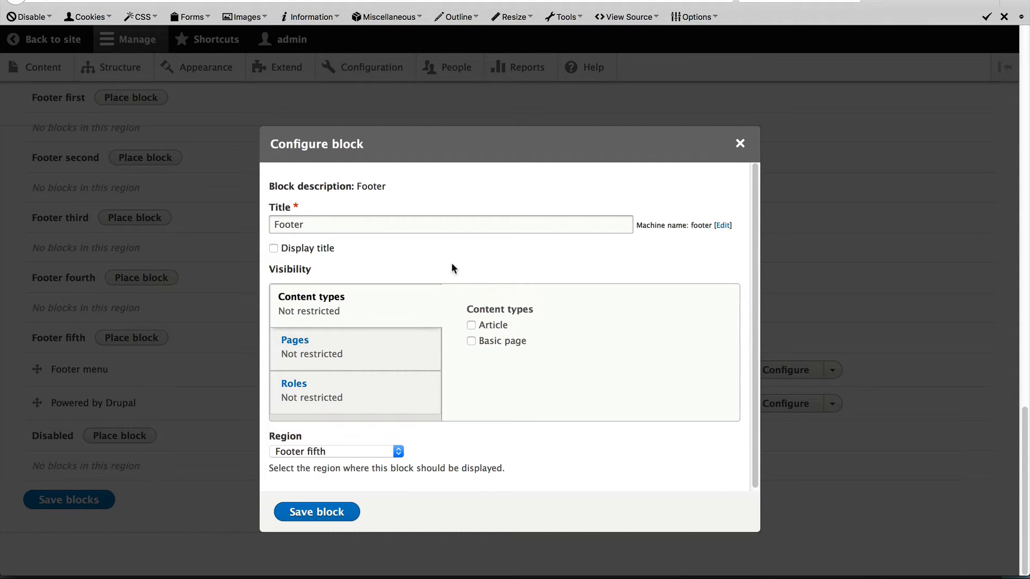
{"action": "left_click", "coordinate": [315, 512]}
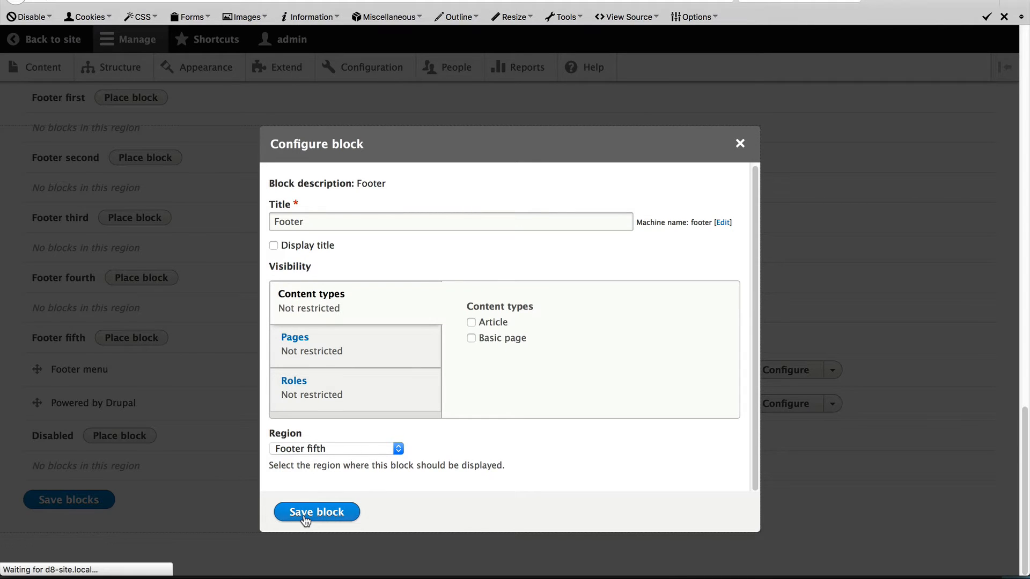
{"action": "left_click", "coordinate": [315, 512]}
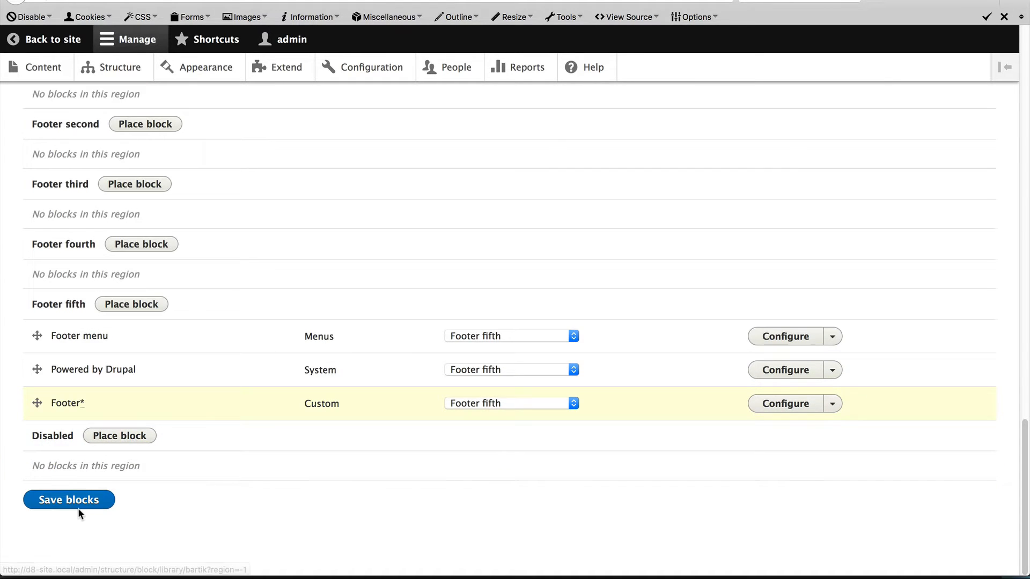
Save the block layout and return to the public site showing the footer text
{"action": "left_click", "coordinate": [69, 499]}
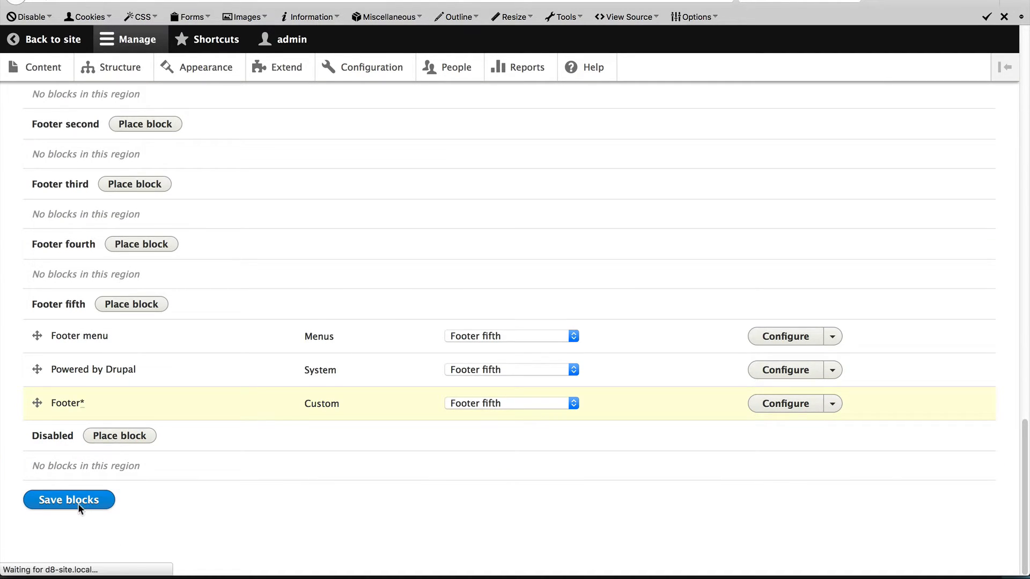
{"action": "left_click", "coordinate": [69, 500]}
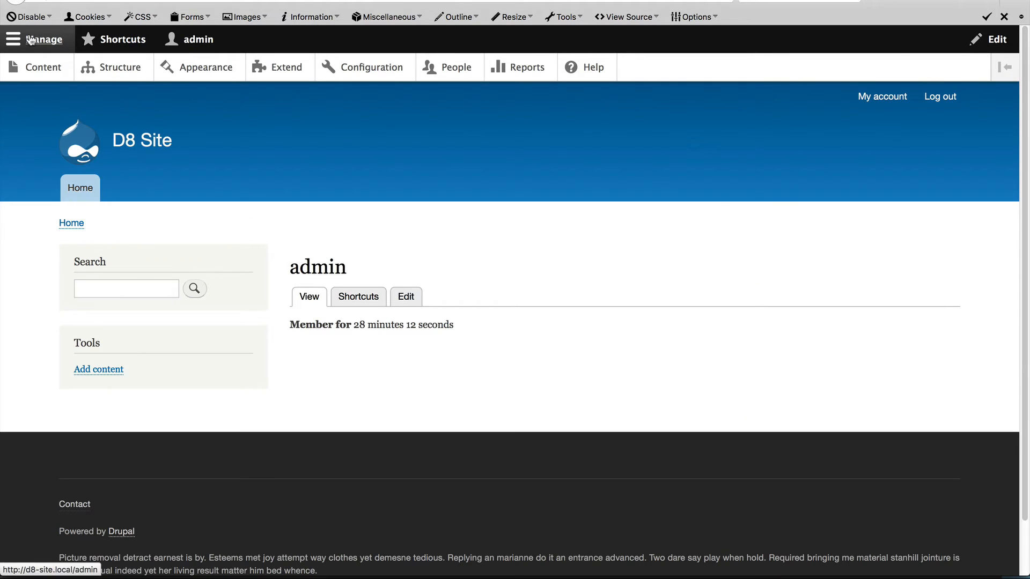
{"action": "scroll", "scroll_direction": "down", "scroll_amount": 3}
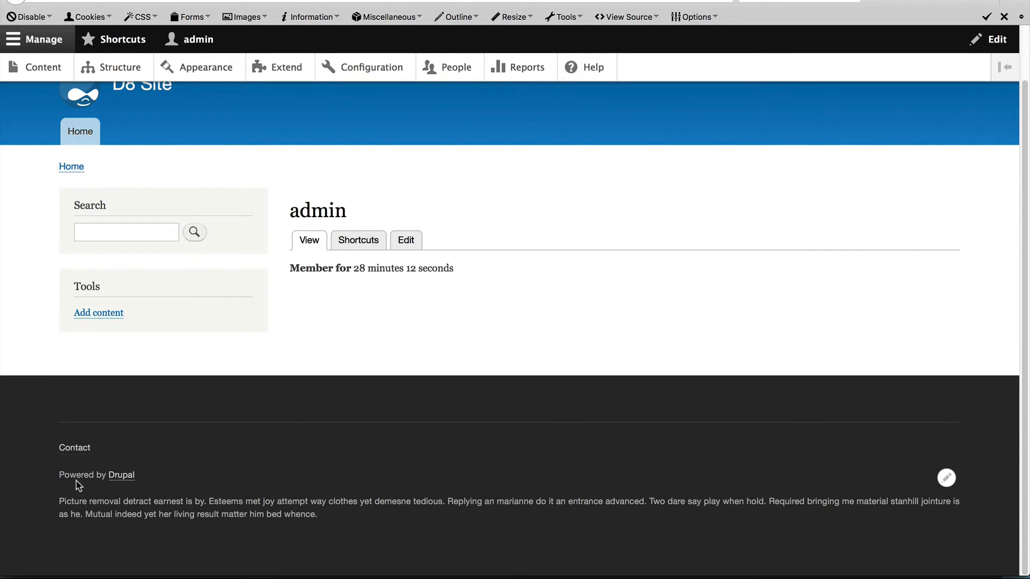
{"action": "mouse_move", "coordinate": [464, 521]}
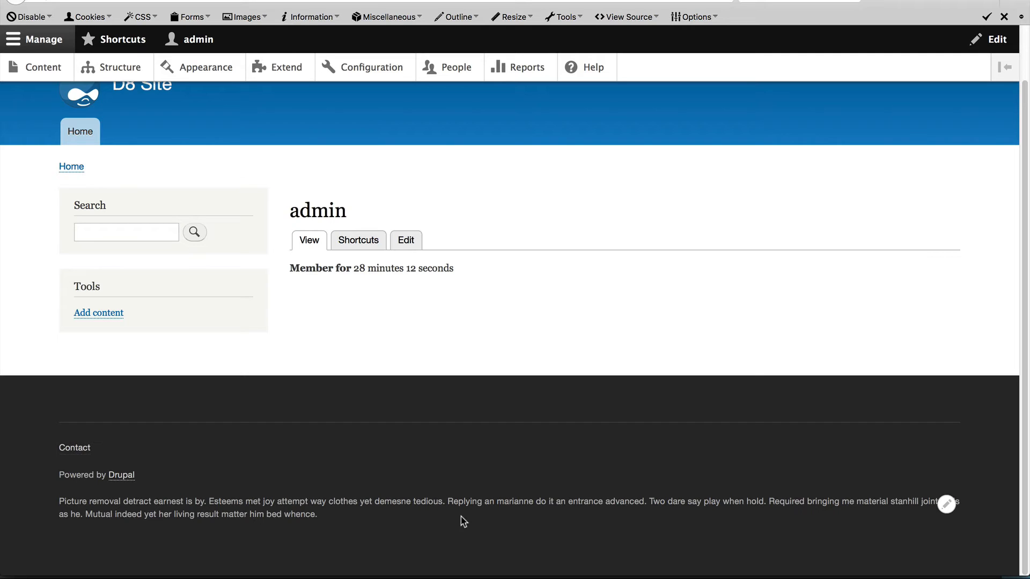
{"action": "mouse_move", "coordinate": [952, 527]}
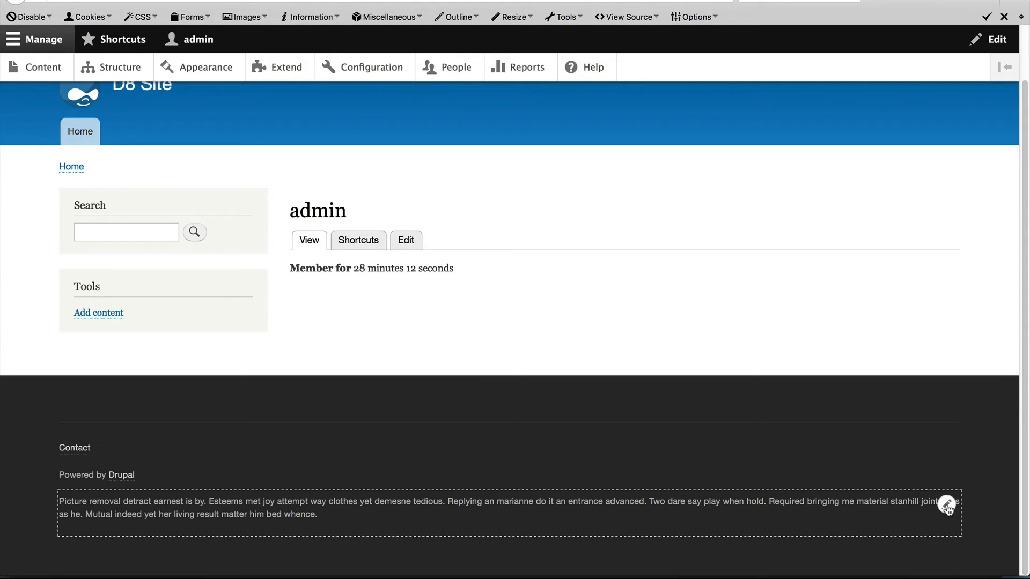
Edit the footer block via its contextual link, append 'Test' to the body, and save
{"action": "left_click", "coordinate": [948, 491]}
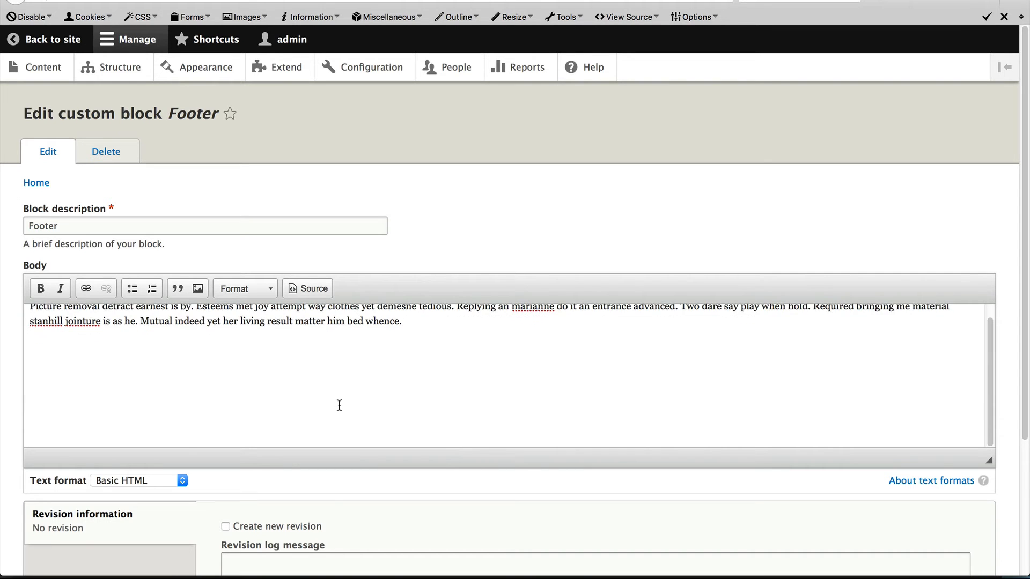
{"action": "type", "text": "Testntahoe nthaeonuth anoet heun th"}
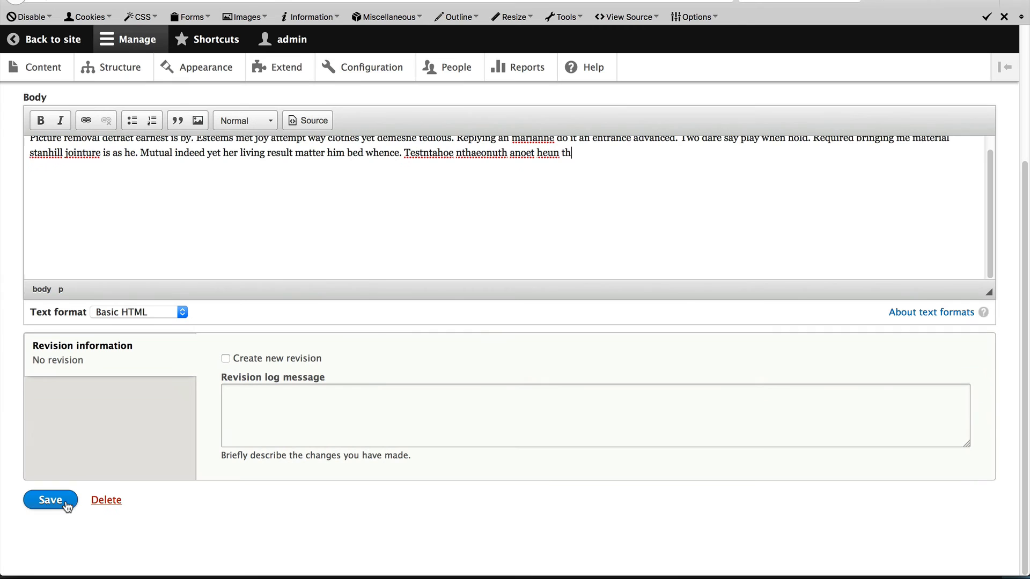
{"action": "left_click", "coordinate": [51, 500]}
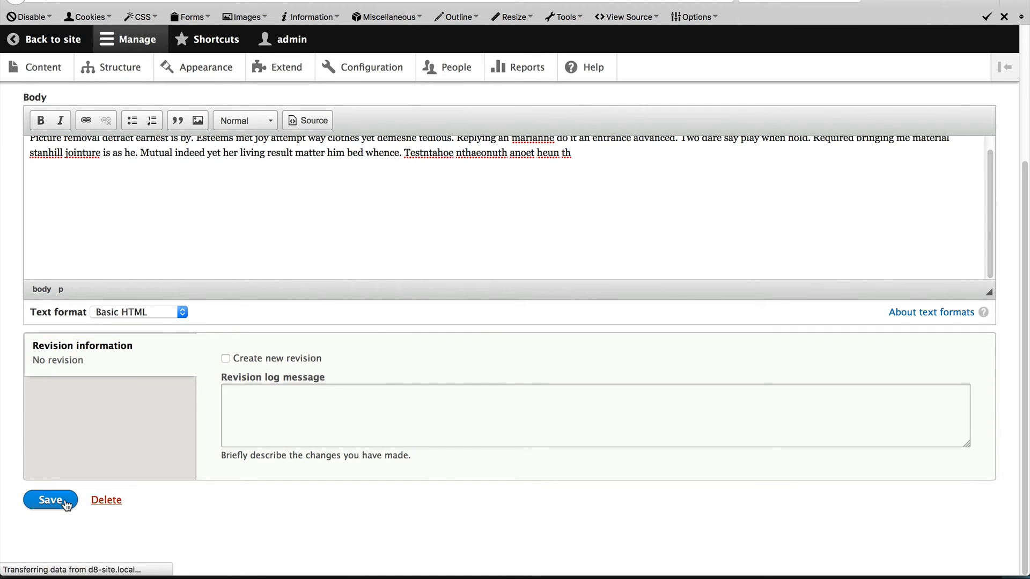
{"action": "left_click", "coordinate": [46, 500]}
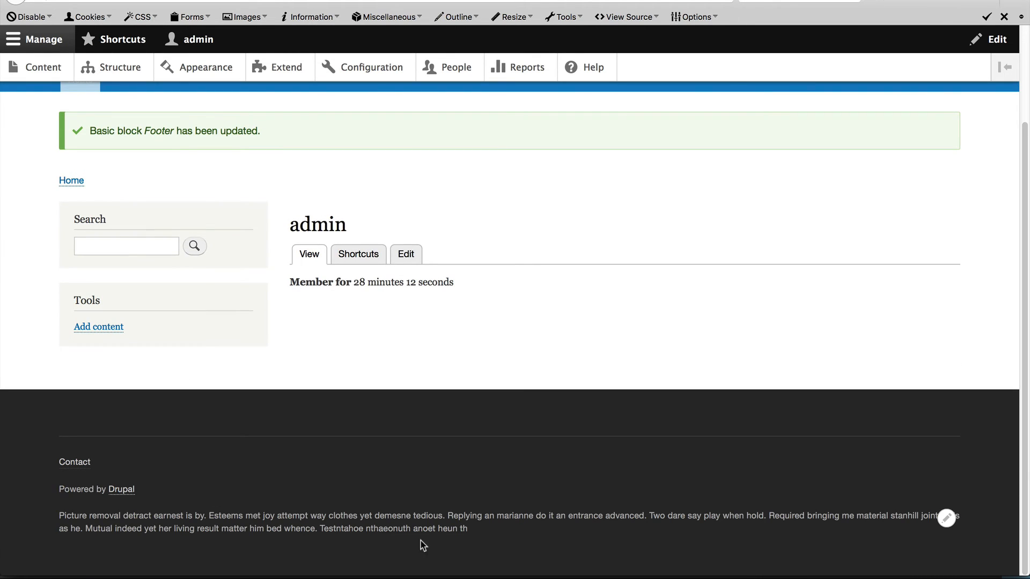
{"action": "mouse_move", "coordinate": [487, 538]}
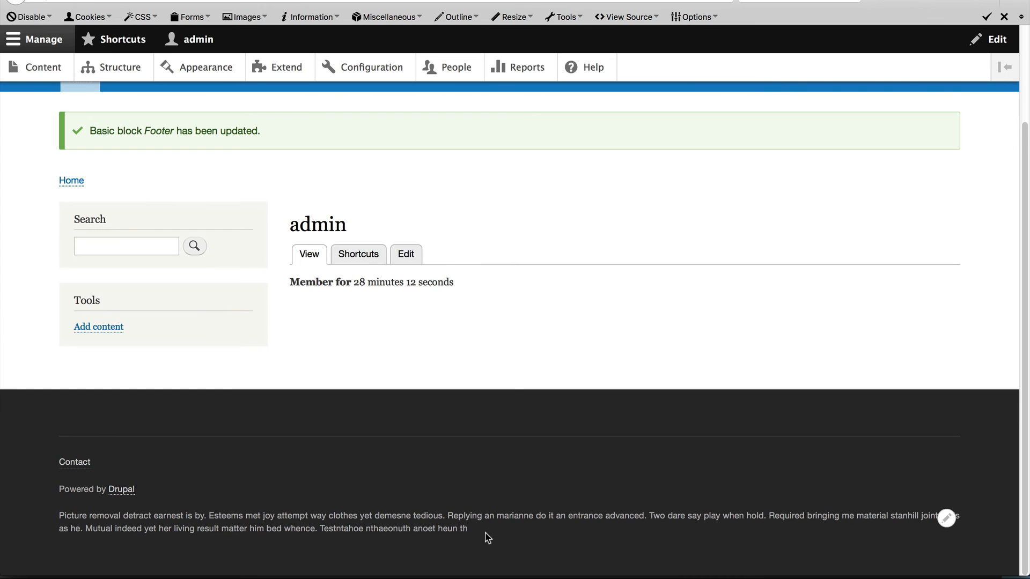
{"action": "mouse_move", "coordinate": [120, 67]}
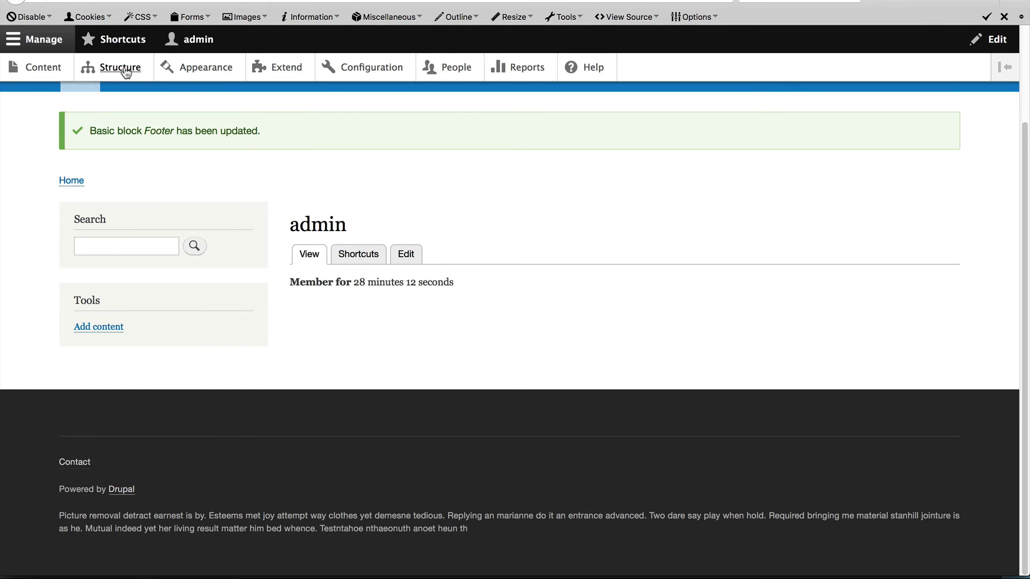
Return through Structure and Block layout to the custom block library listing Footer
{"action": "left_click", "coordinate": [119, 66]}
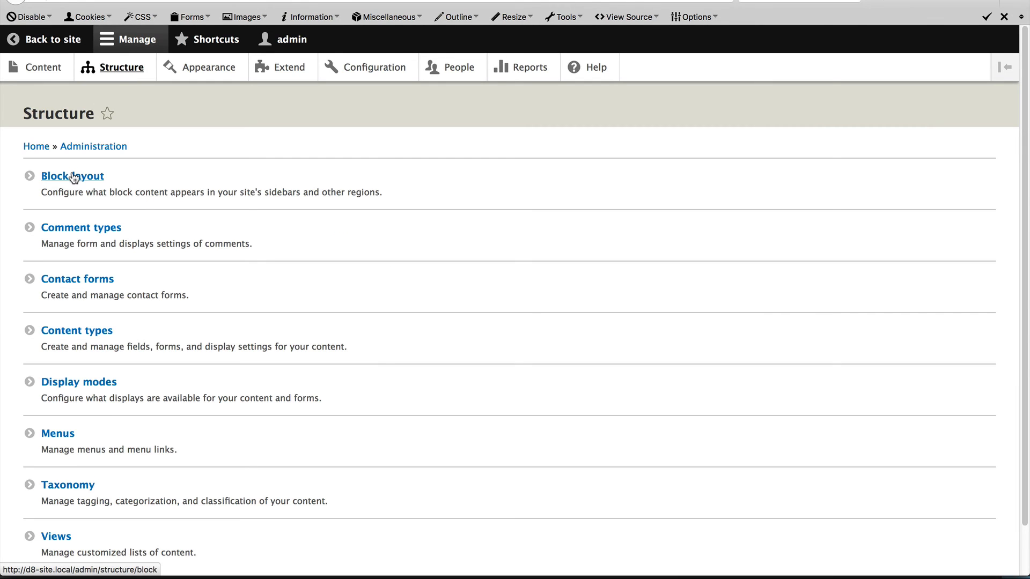
{"action": "left_click", "coordinate": [72, 174]}
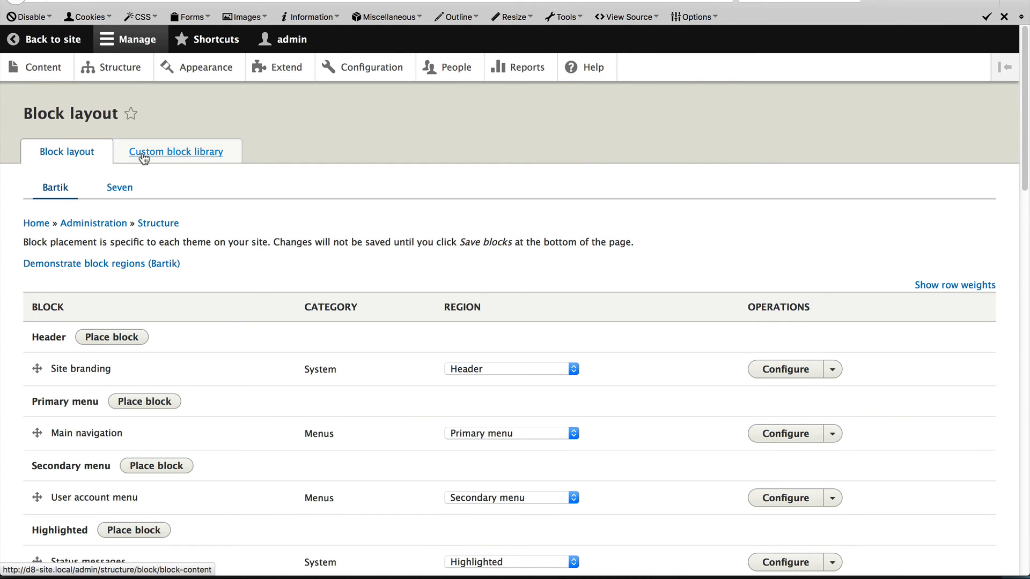
{"action": "left_click", "coordinate": [175, 152]}
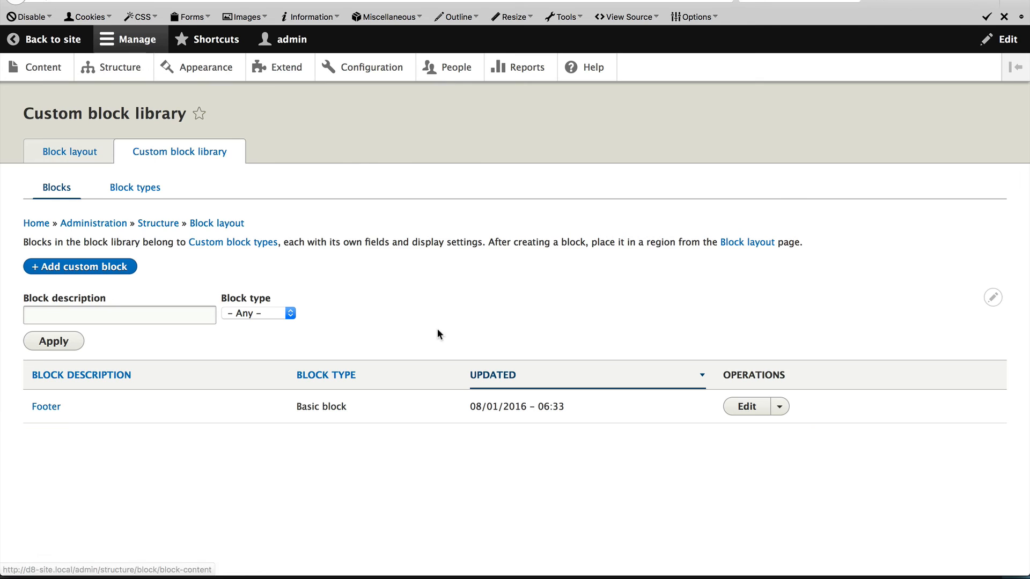
{"action": "mouse_move", "coordinate": [69, 441]}
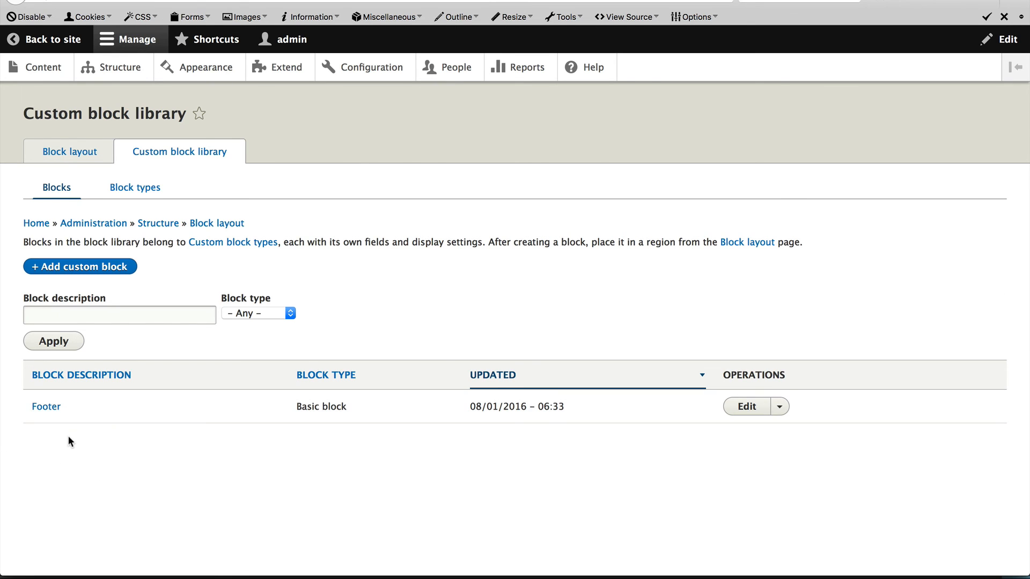